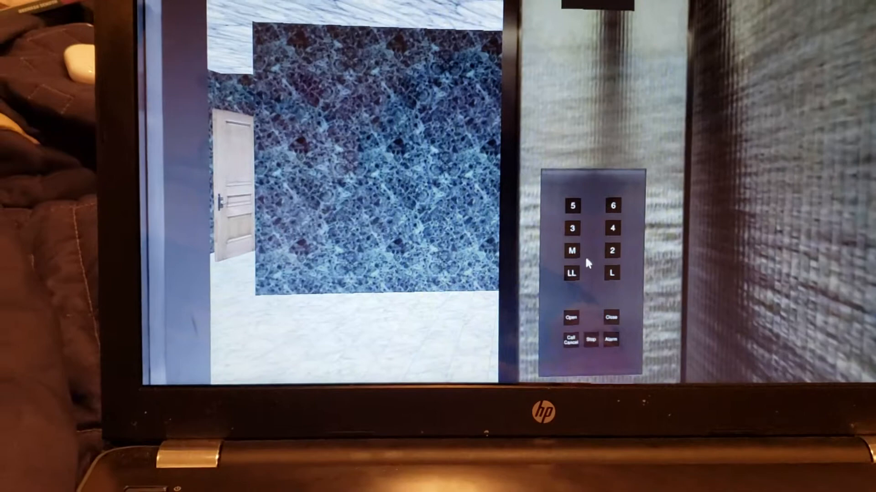
Step: Select floor LL on the car panel and close the doors to start the ride
click(570, 299)
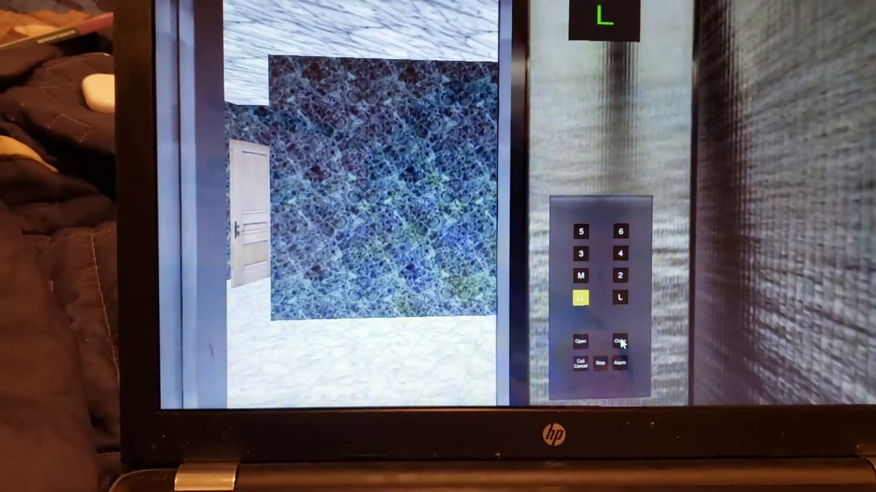
click(618, 341)
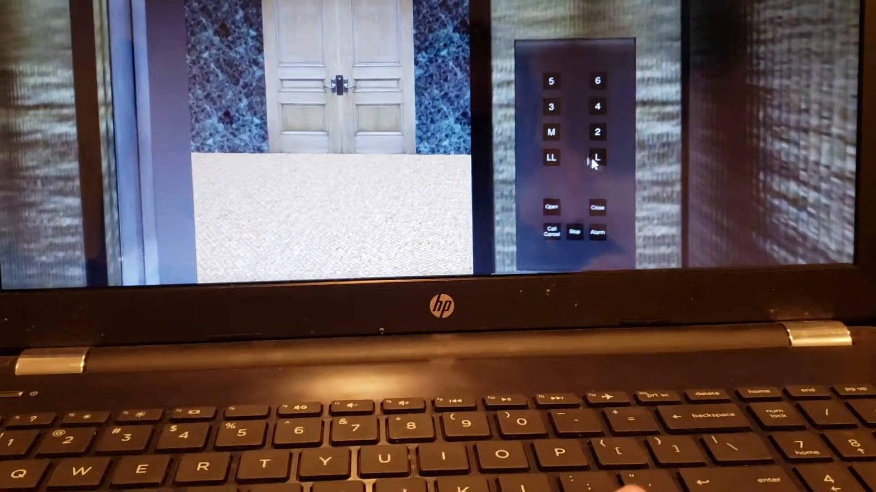
Step: Light the L button on the car panel as the next destination
click(596, 158)
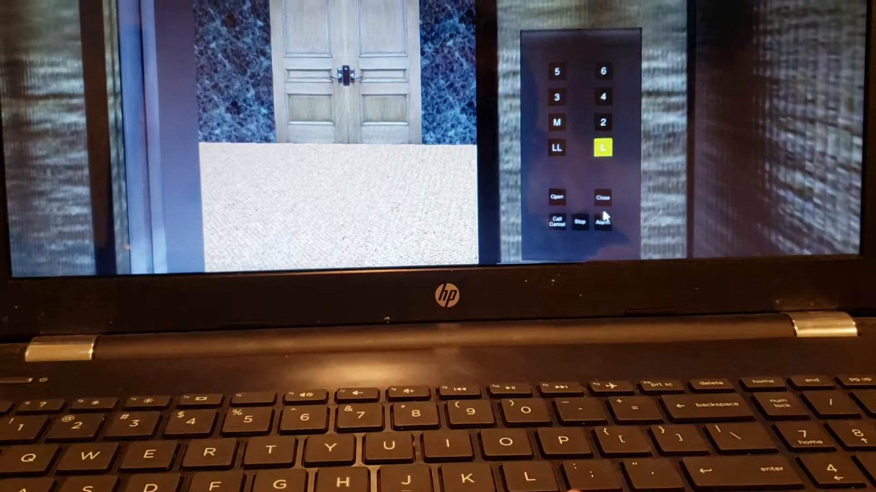